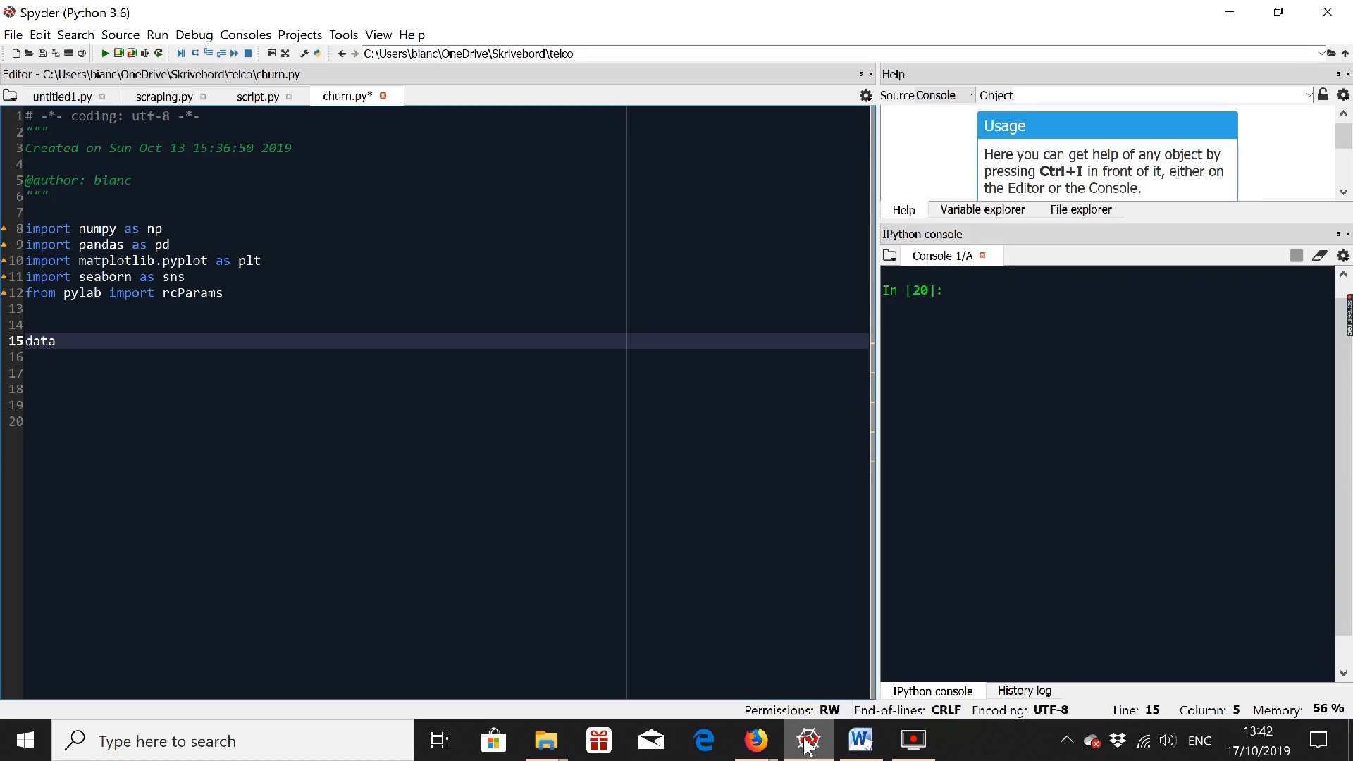
pyautogui.write('=pd.')
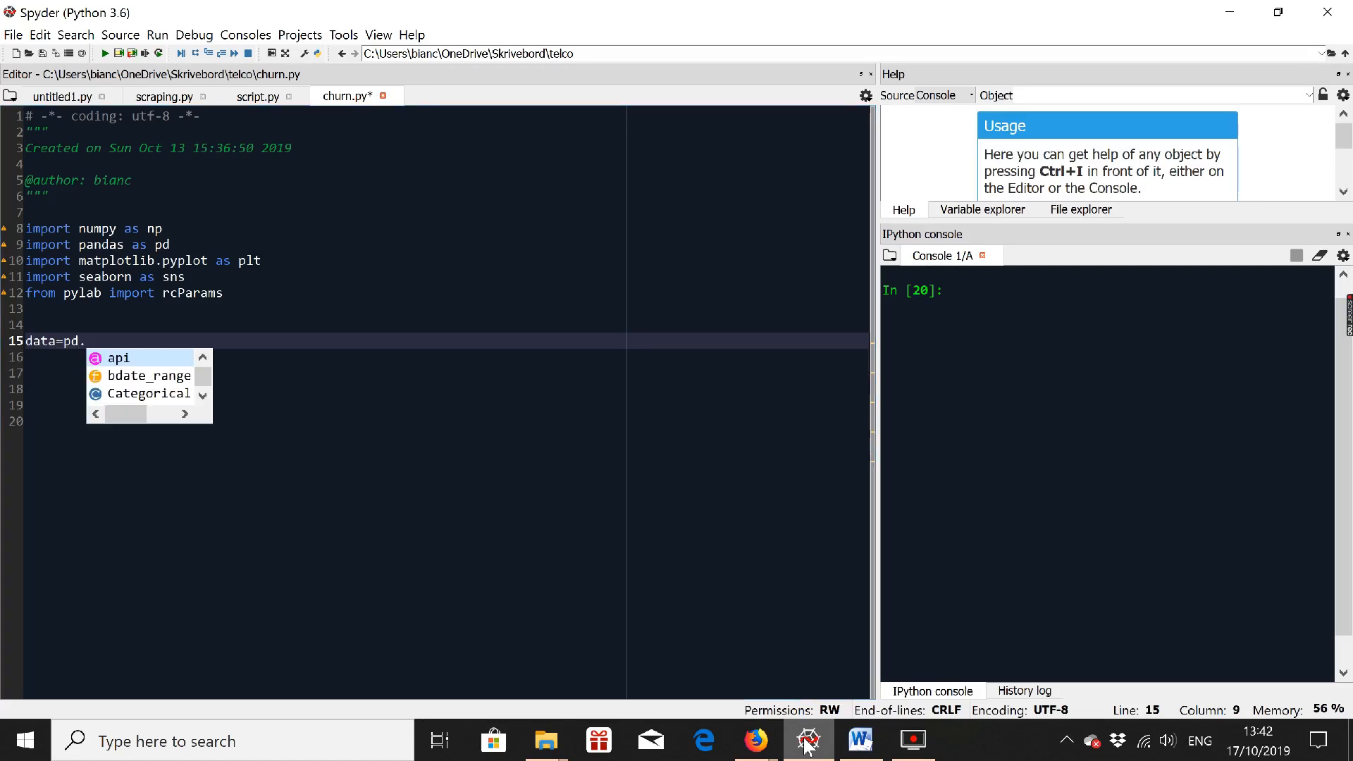
pyautogui.write("read_csv('")
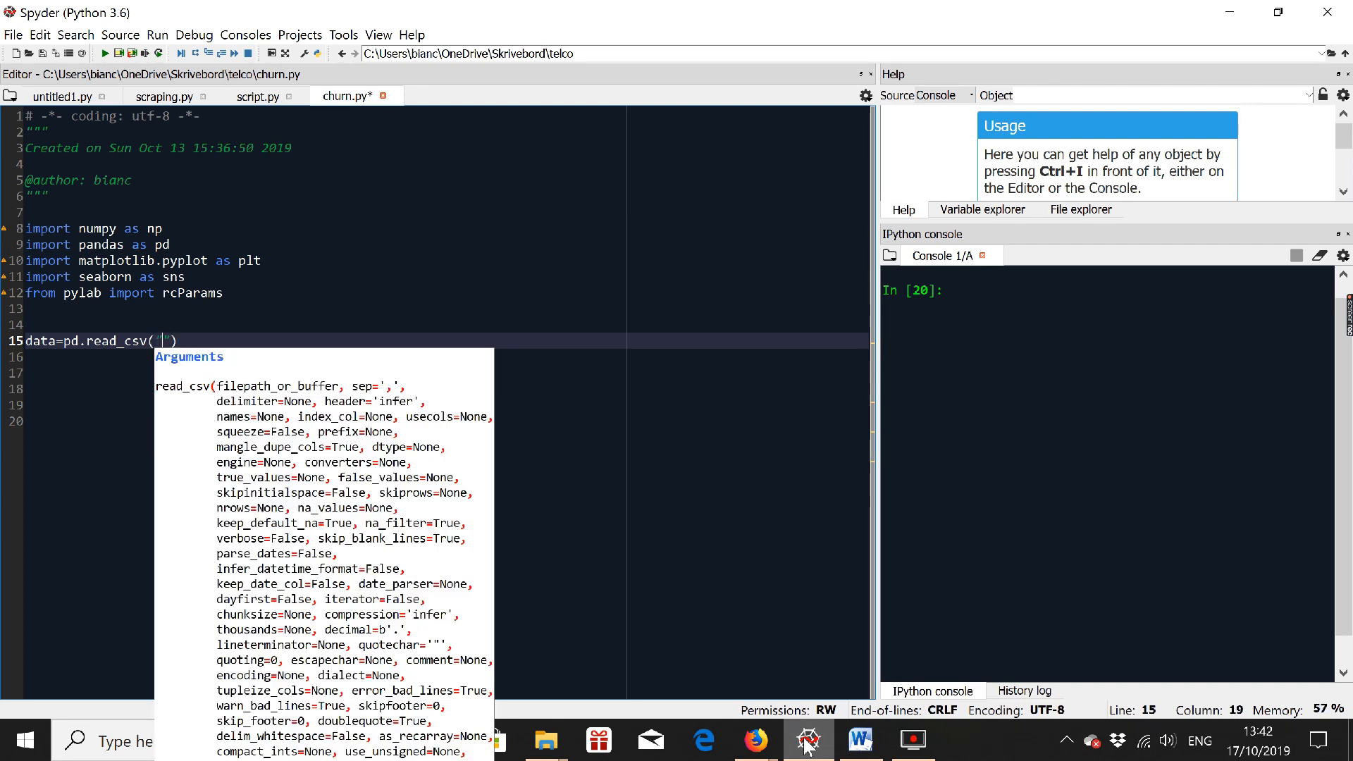
pyautogui.write('telco')
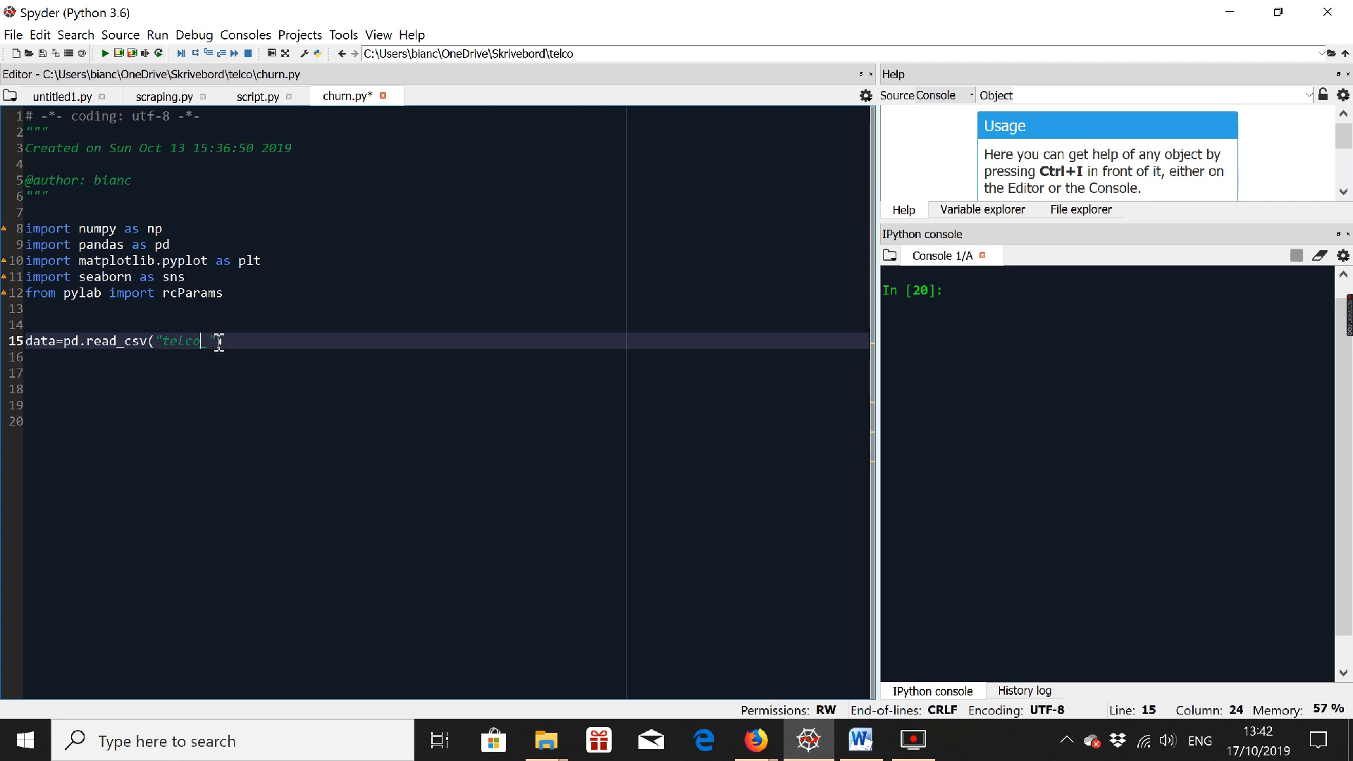
pyautogui.write('_c')
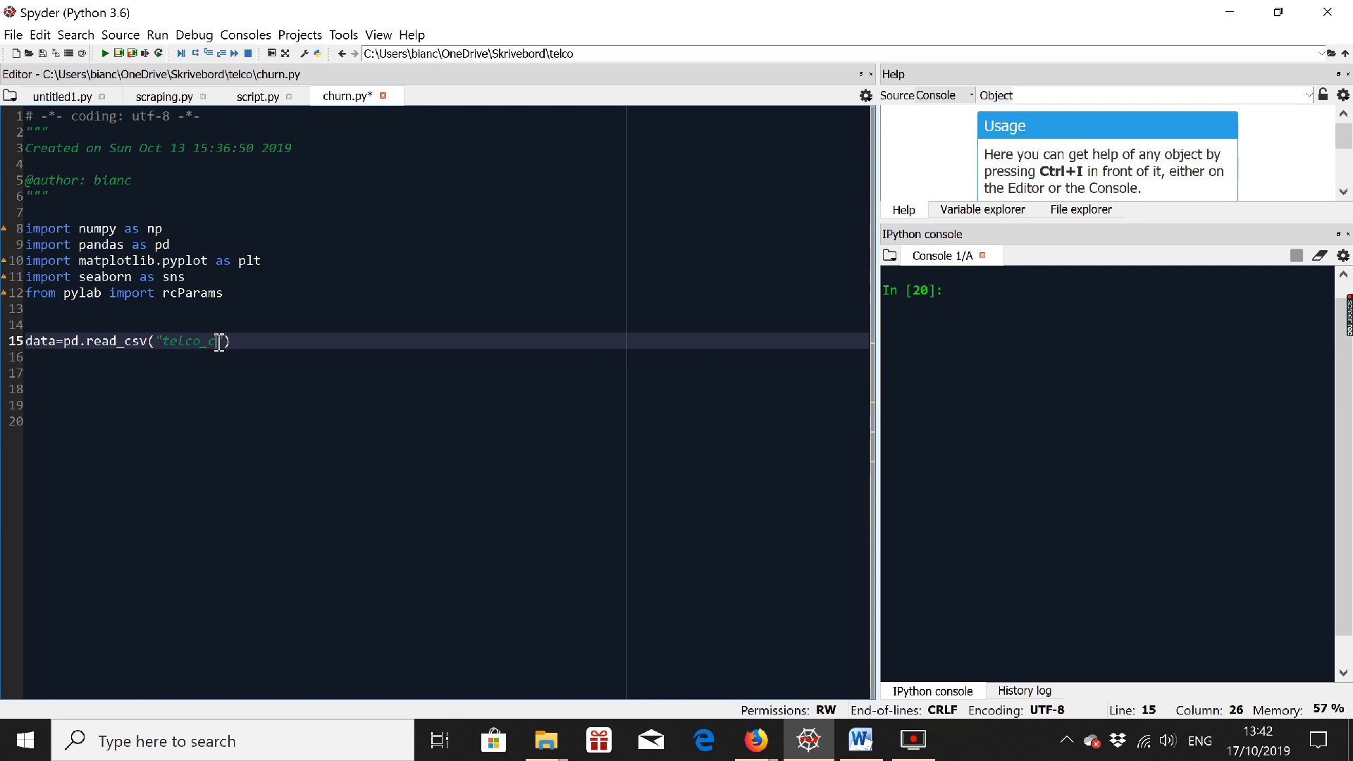
pyautogui.write('hurn')
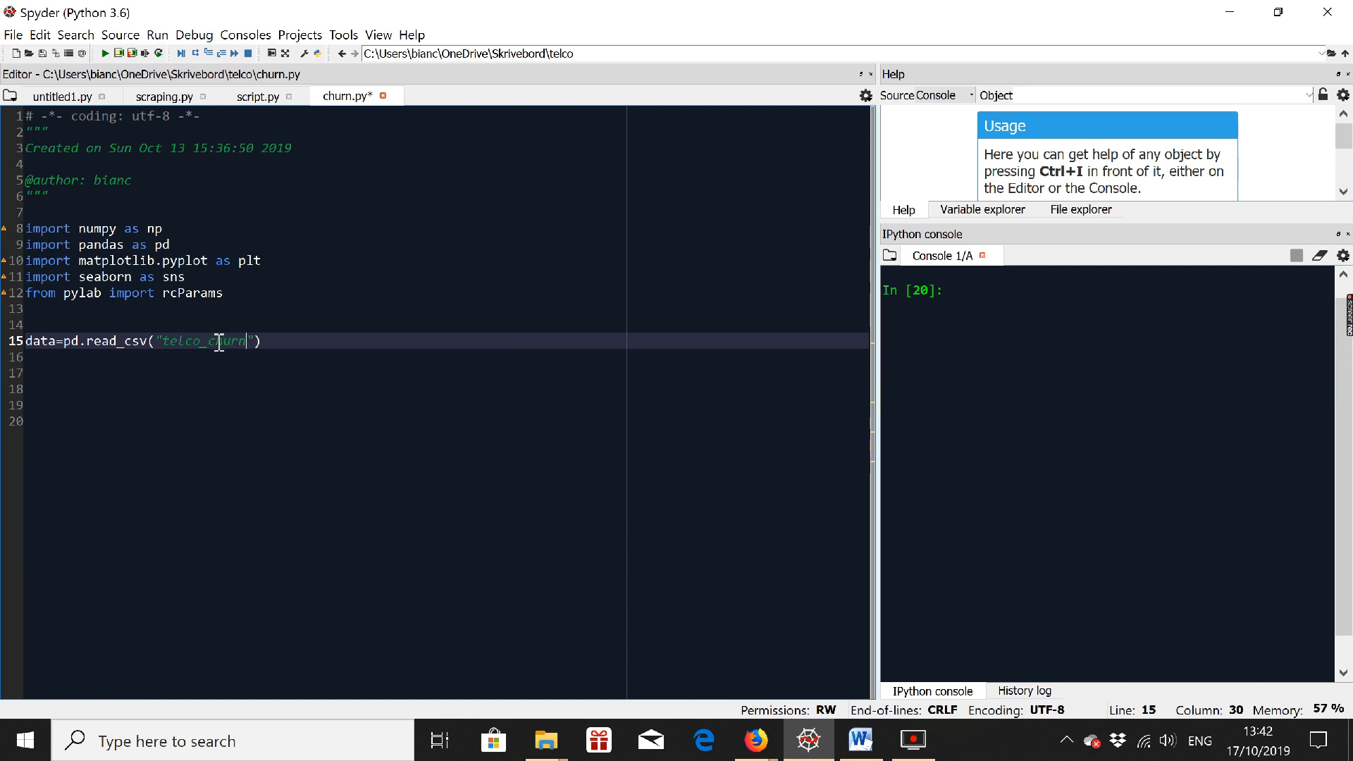
pyautogui.write('.csv')
pyautogui.click(445, 372)
pyautogui.write('print')
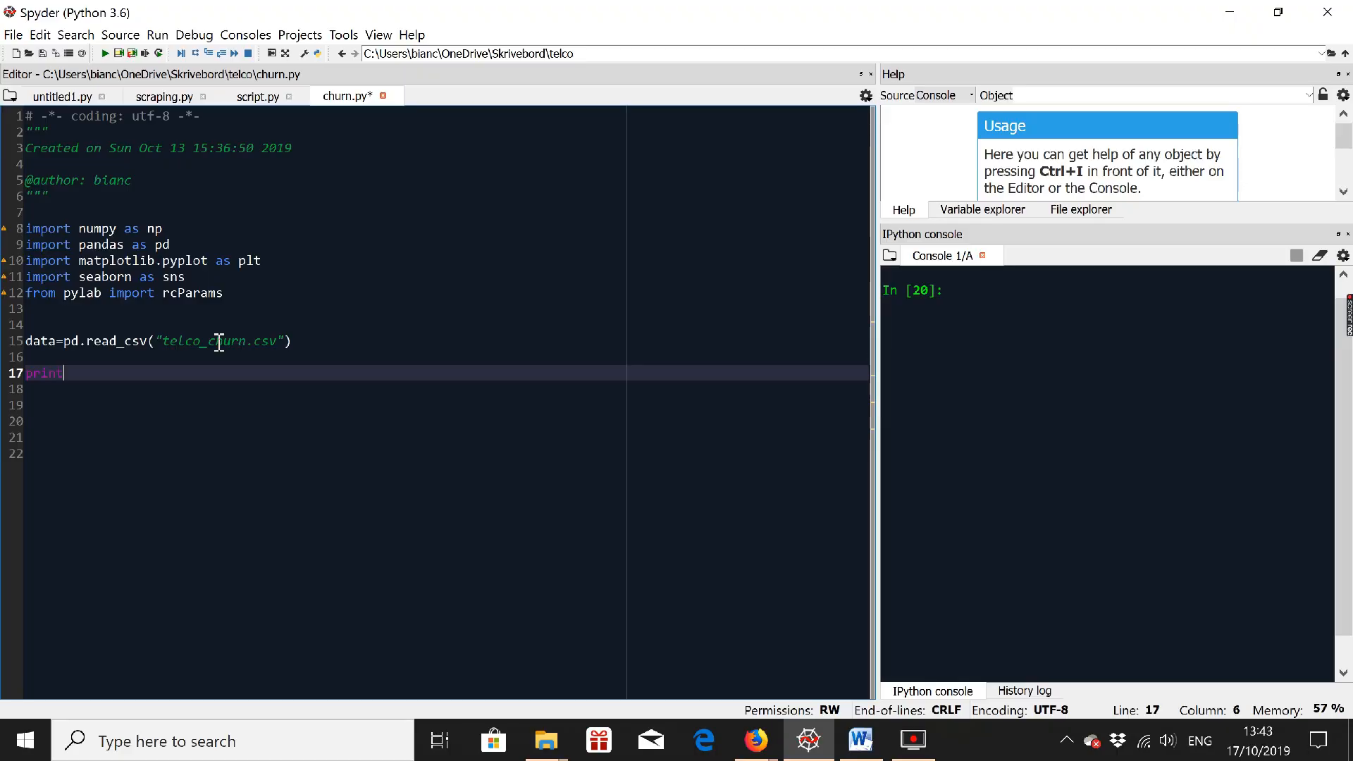
pyautogui.write('(dat')
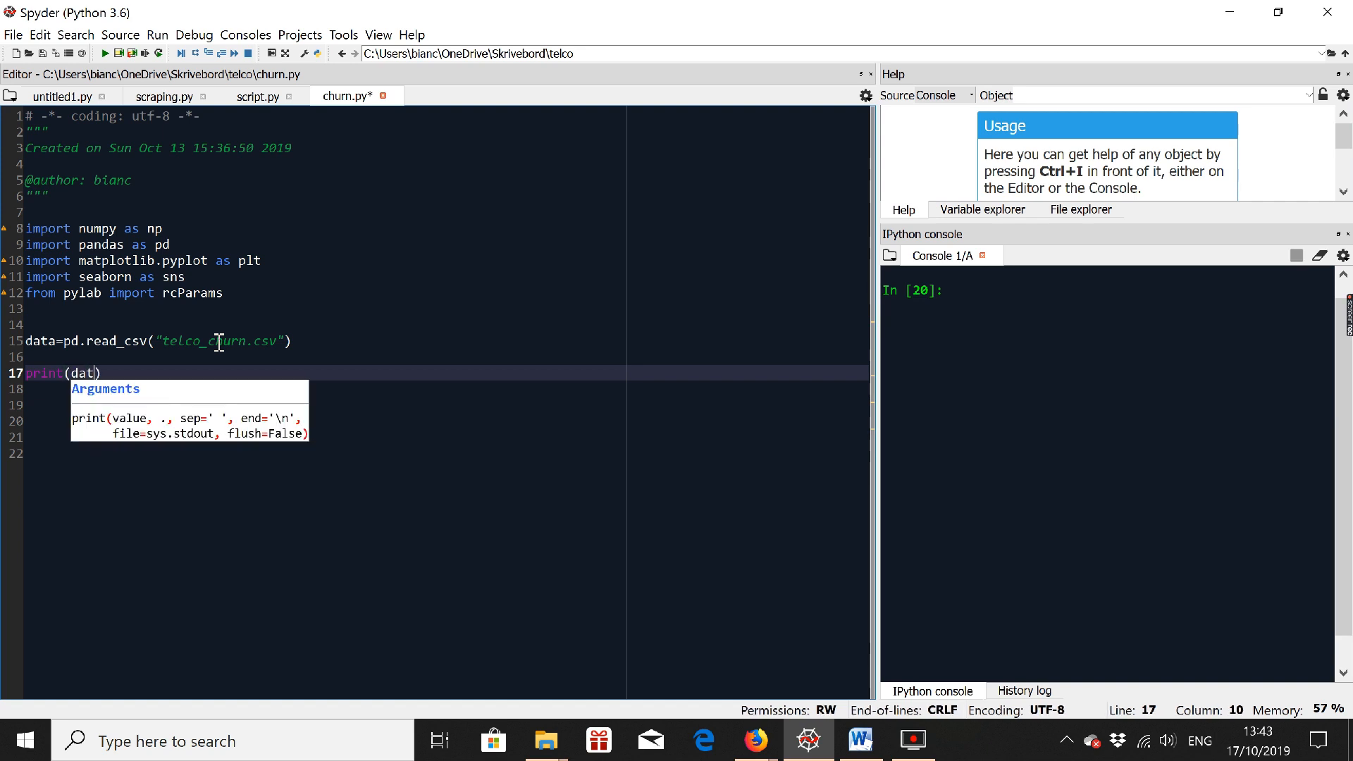